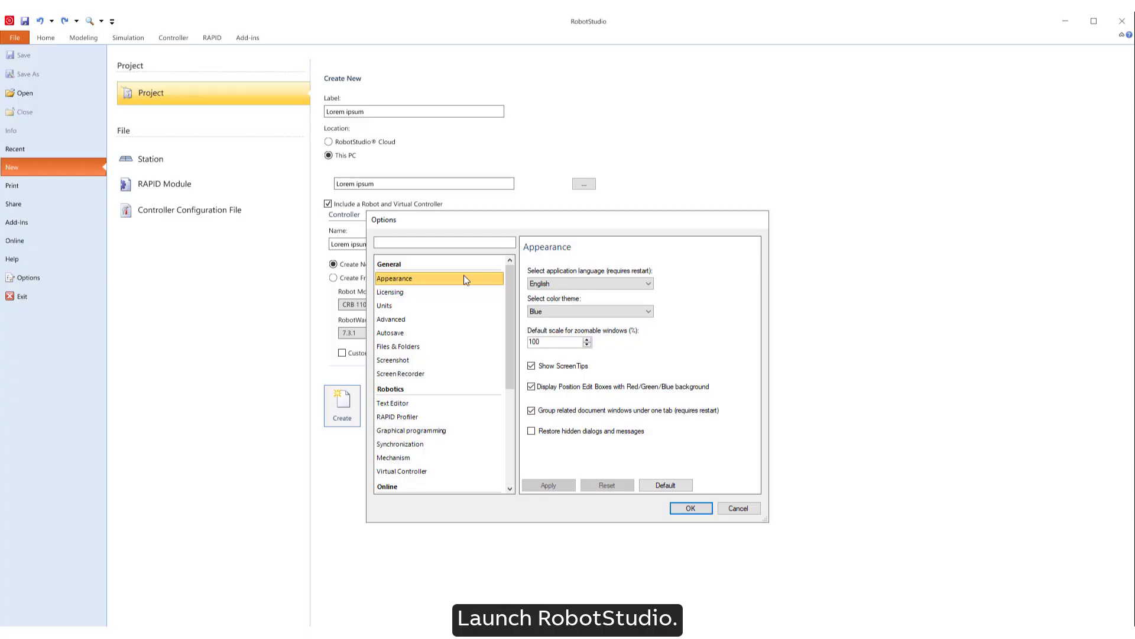
pyautogui.moveTo(166, 277)
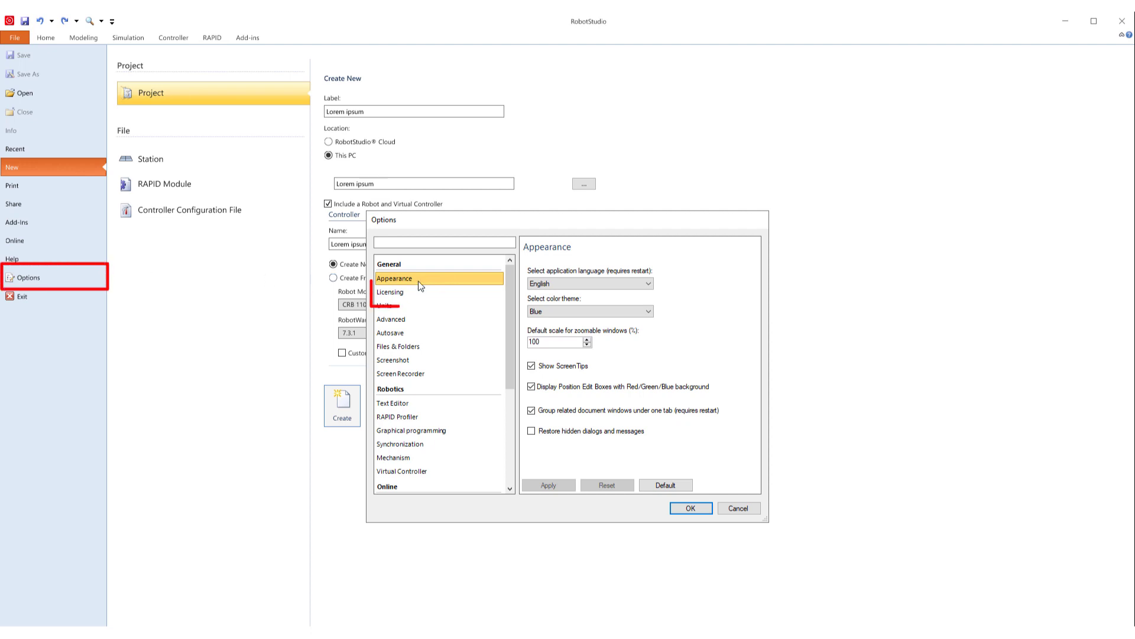
# Show the Licensing page in the Options dialog
pyautogui.click(390, 292)
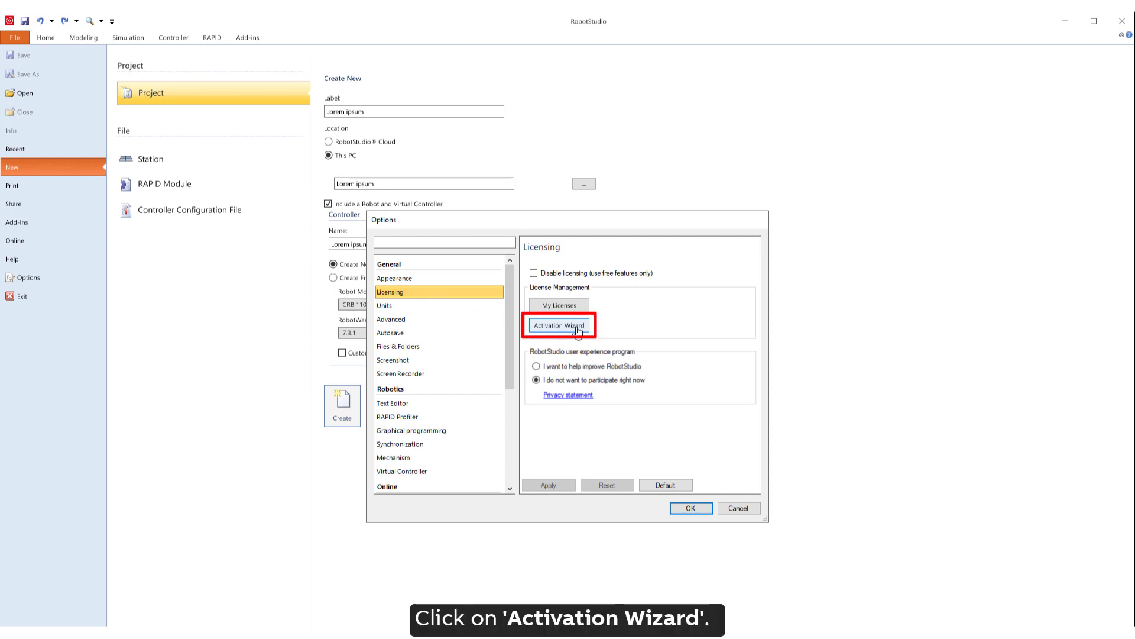
# Run the Activation Wizard for a standalone license key, activated over the internet
pyautogui.click(559, 324)
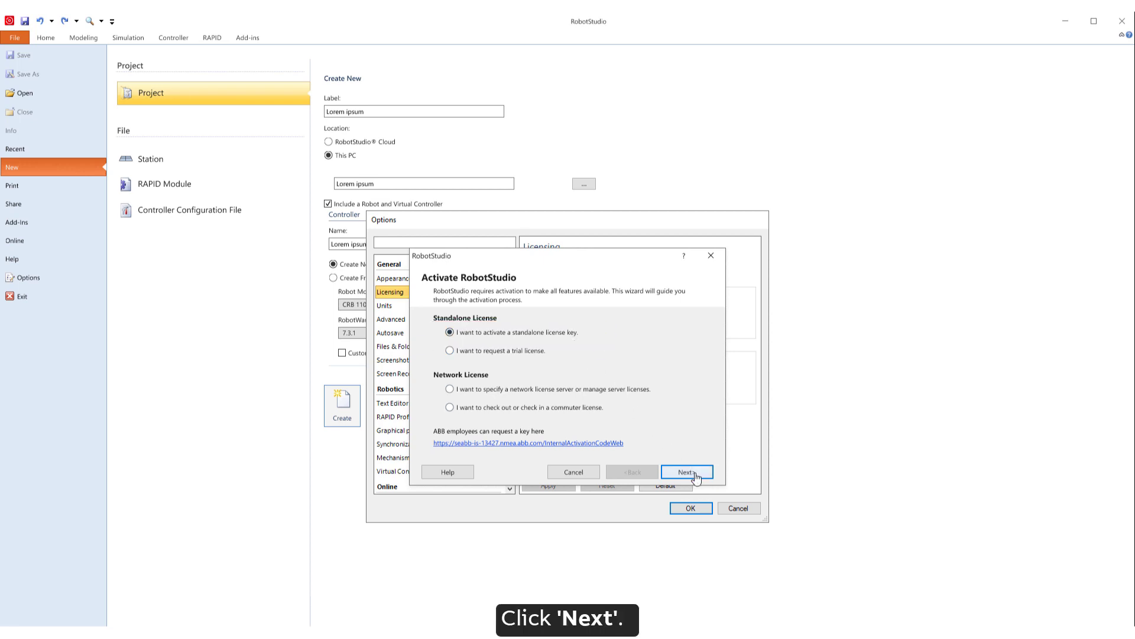
pyautogui.click(686, 472)
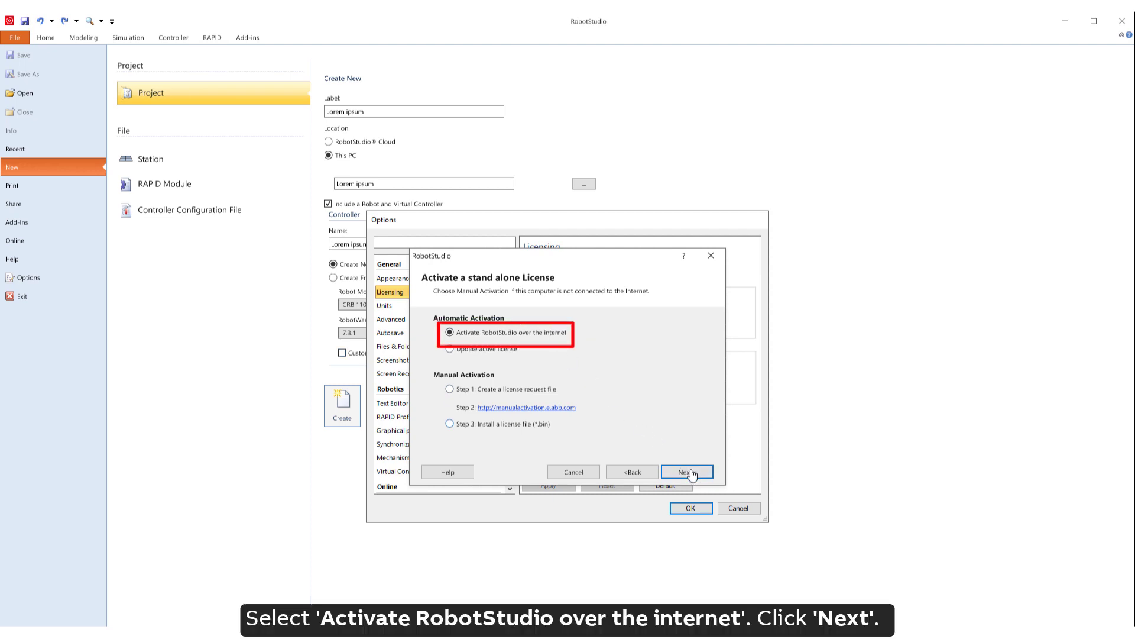
pyautogui.click(686, 472)
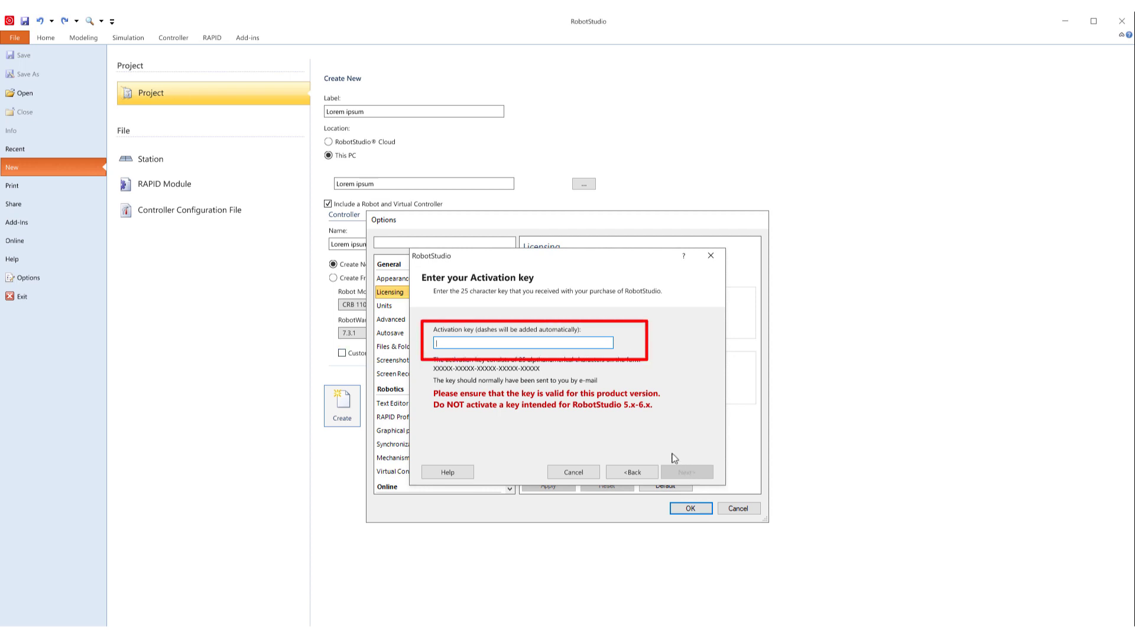
pyautogui.moveTo(569, 368)
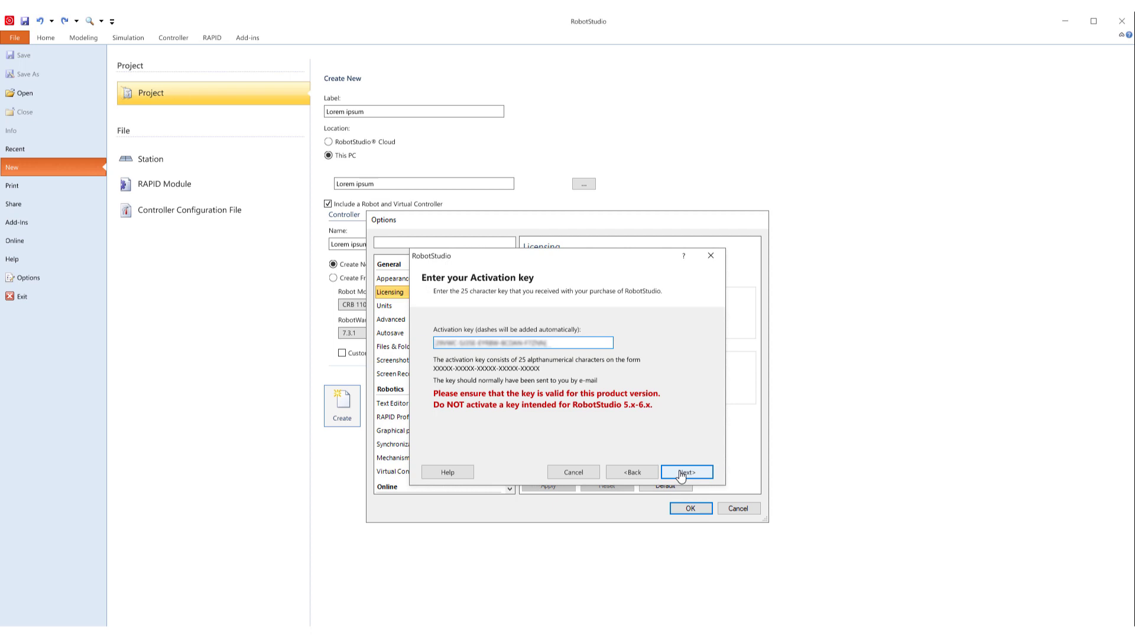
# Submit the activation key and sign in with the account holding the Cloud subscription
pyautogui.click(686, 472)
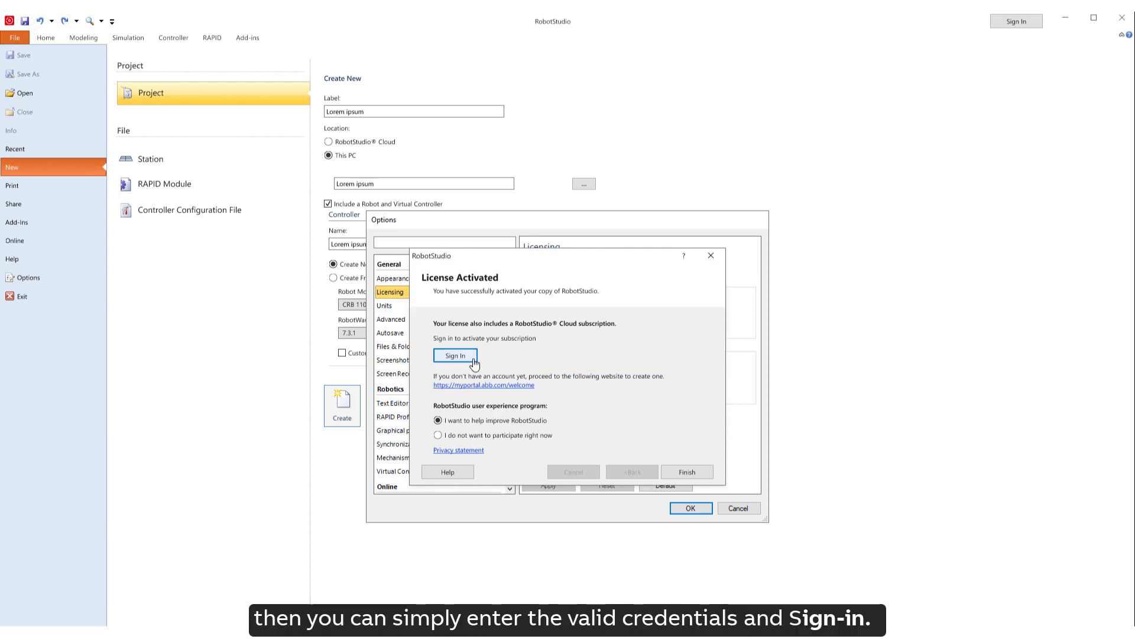
pyautogui.click(455, 356)
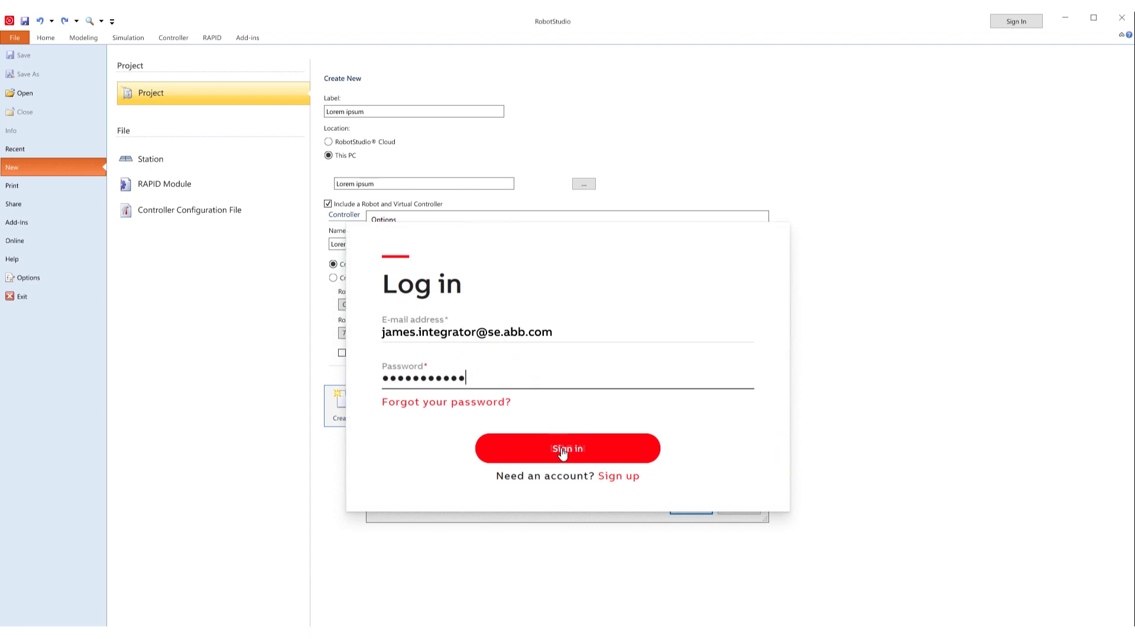
pyautogui.click(567, 447)
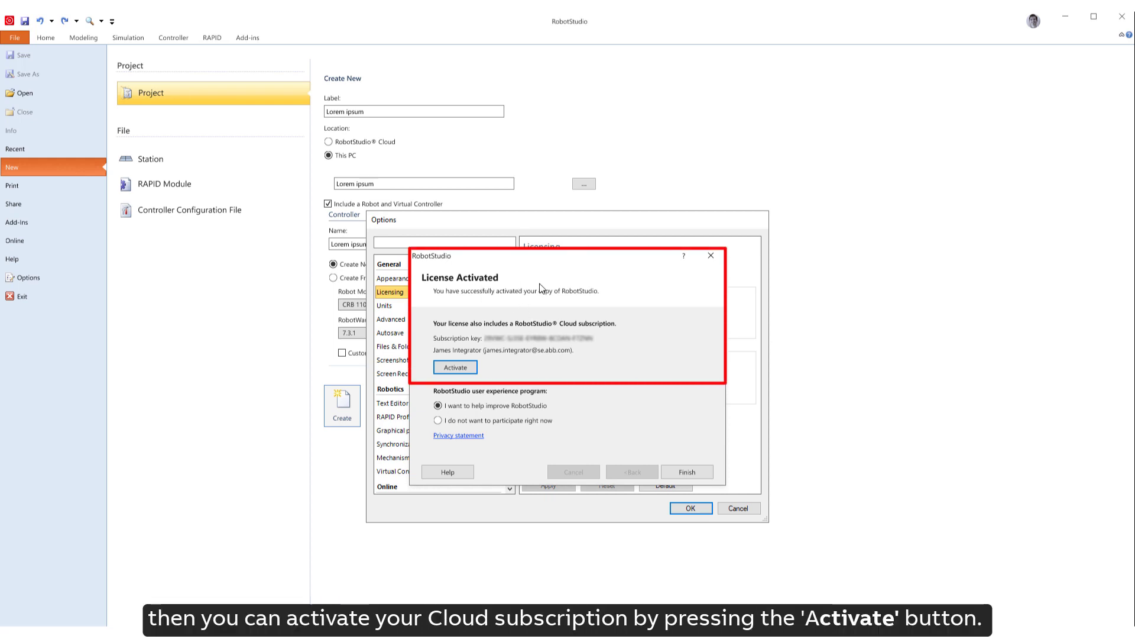
pyautogui.moveTo(526, 355)
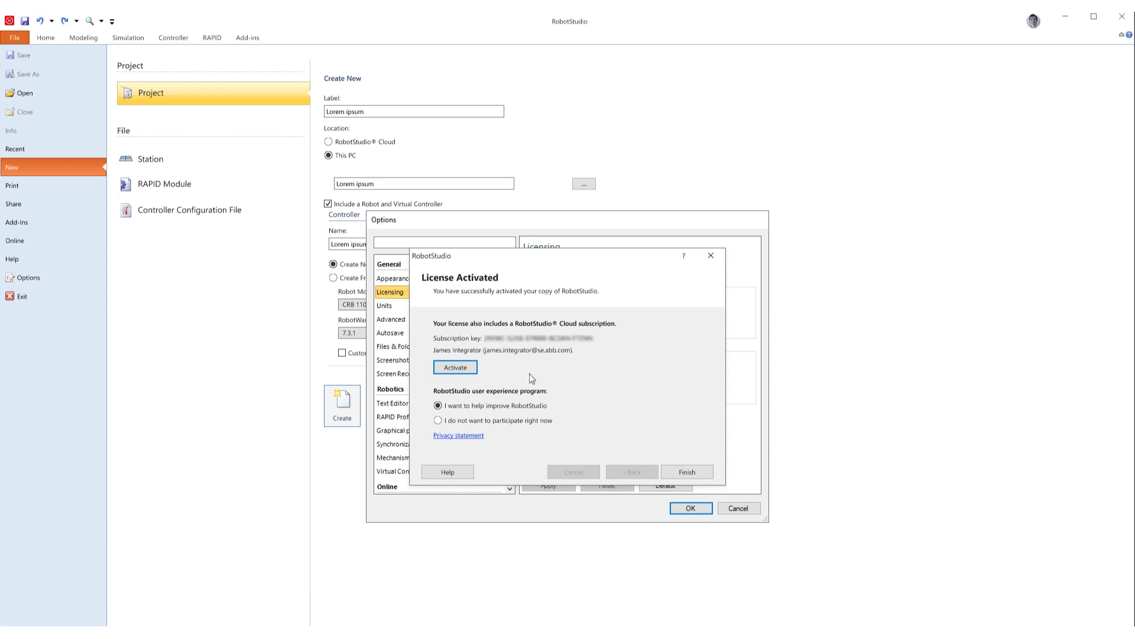
# Activate the Cloud subscription, finish the wizard with a restart, and follow the myportal.abb.com/welcome link
pyautogui.click(454, 367)
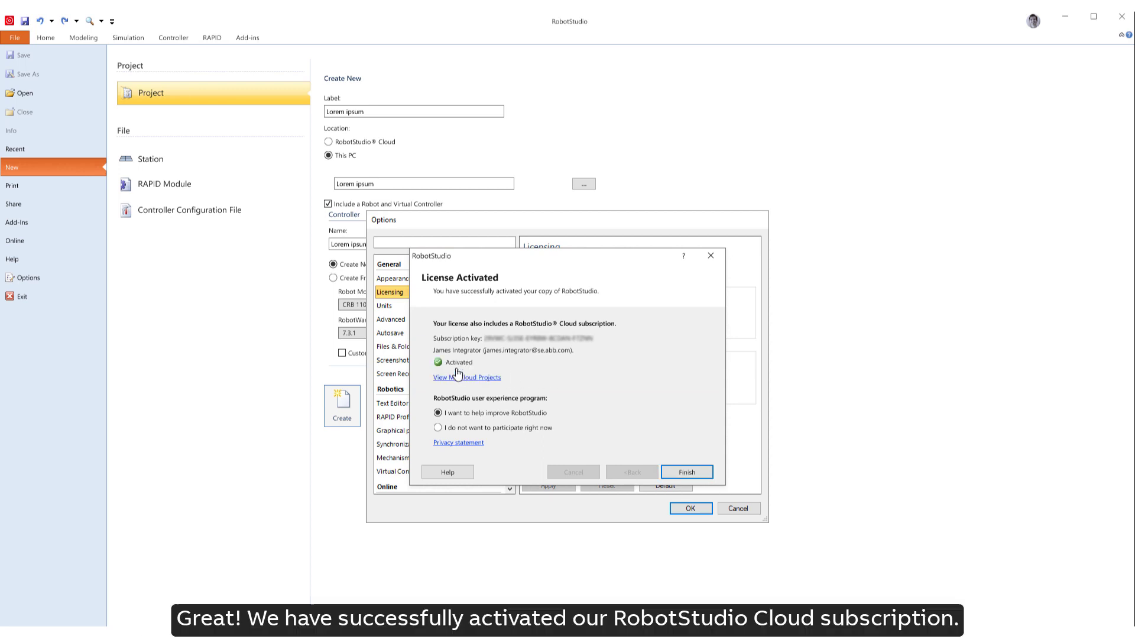
pyautogui.moveTo(484, 384)
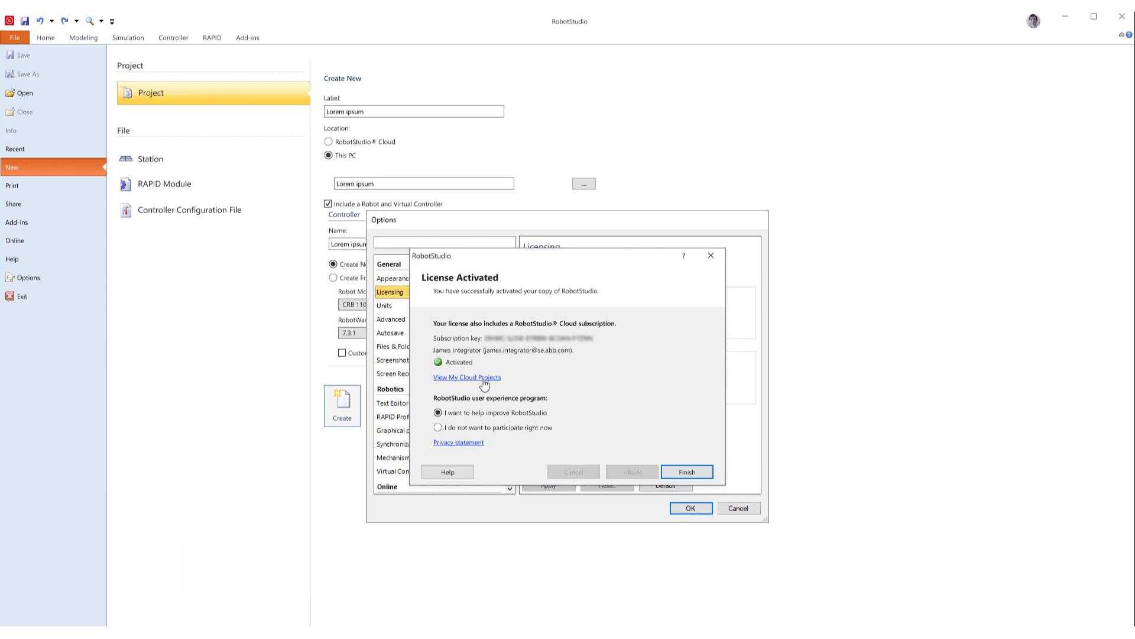
pyautogui.moveTo(467, 377)
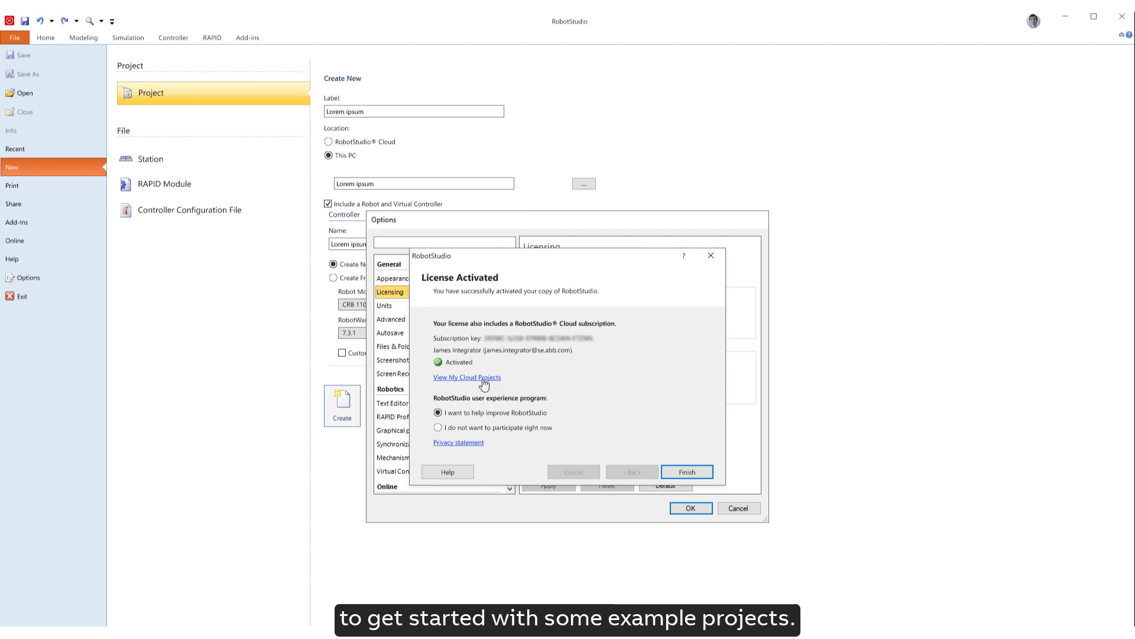
pyautogui.moveTo(686, 472)
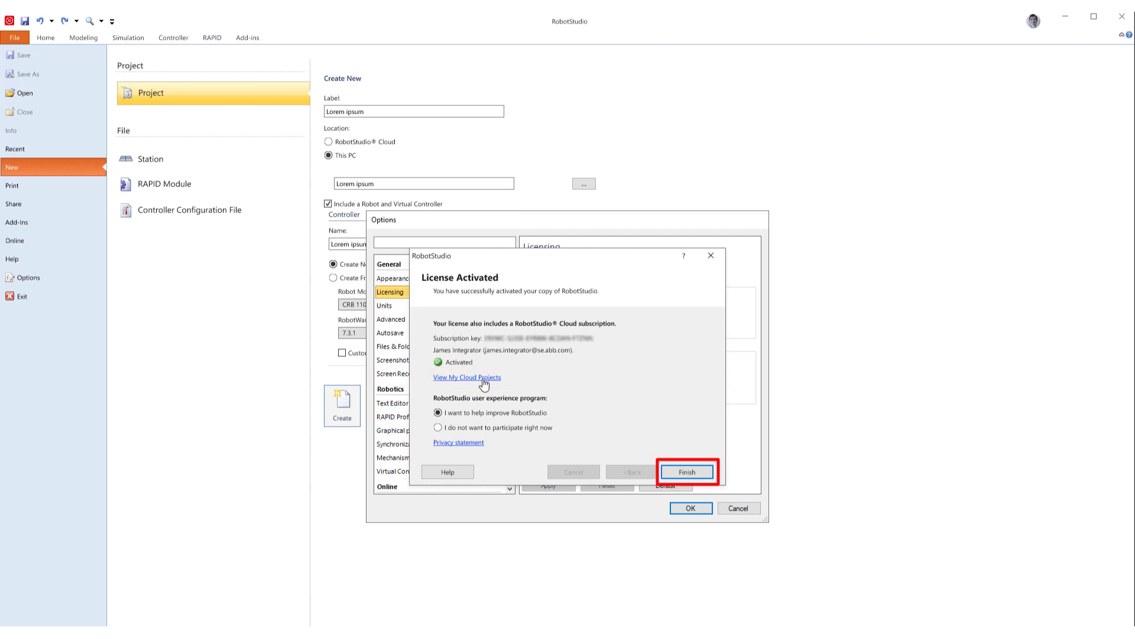
pyautogui.click(686, 471)
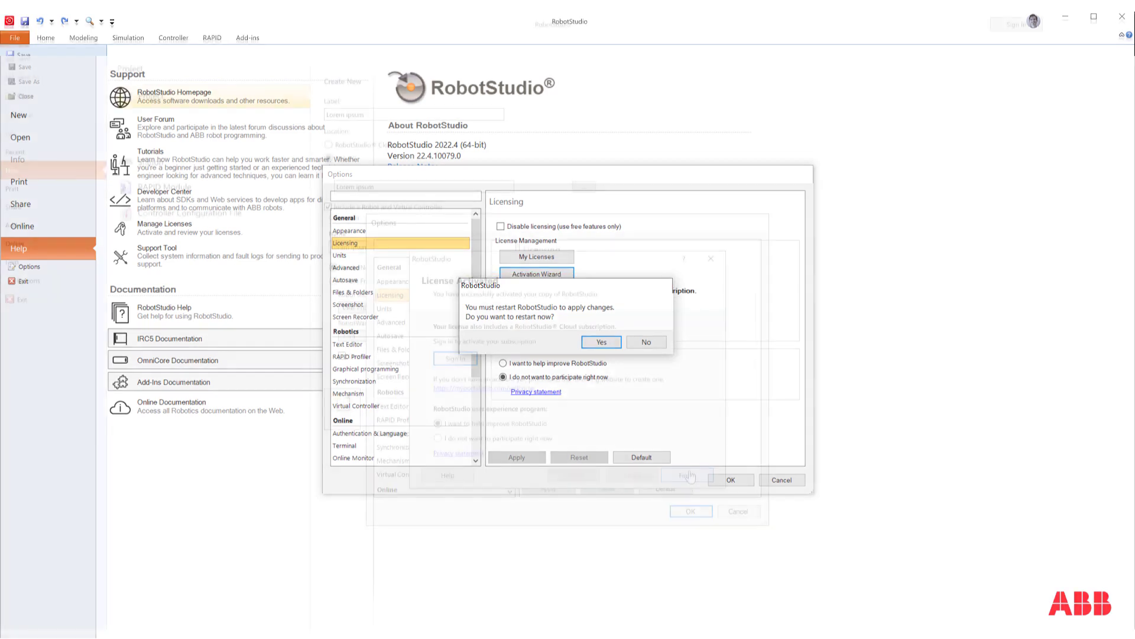
pyautogui.click(646, 340)
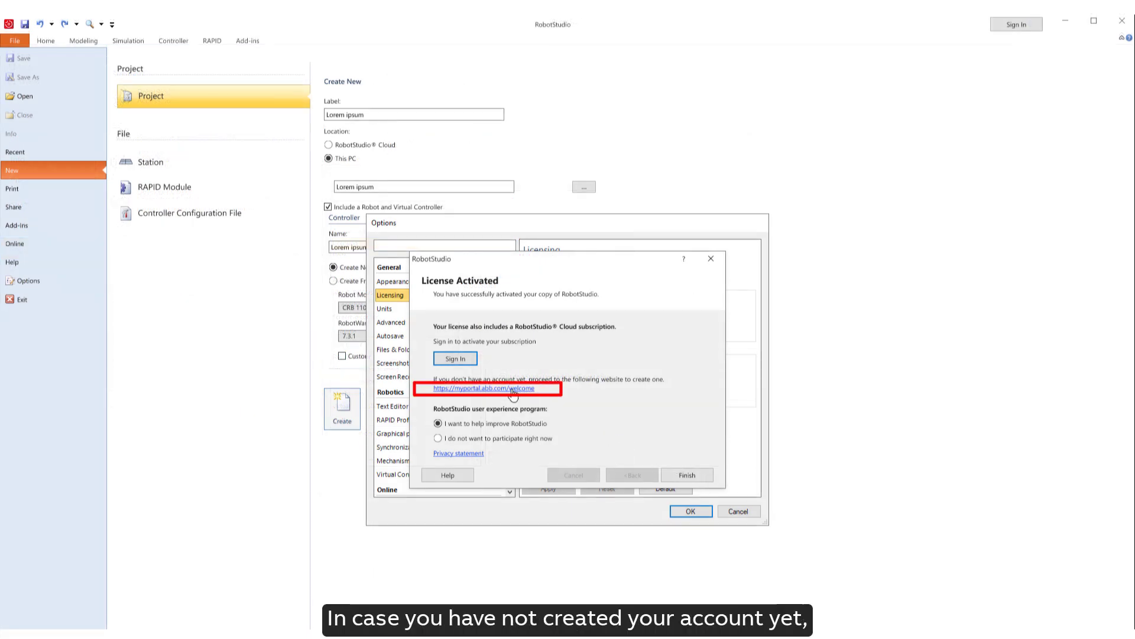
pyautogui.click(489, 388)
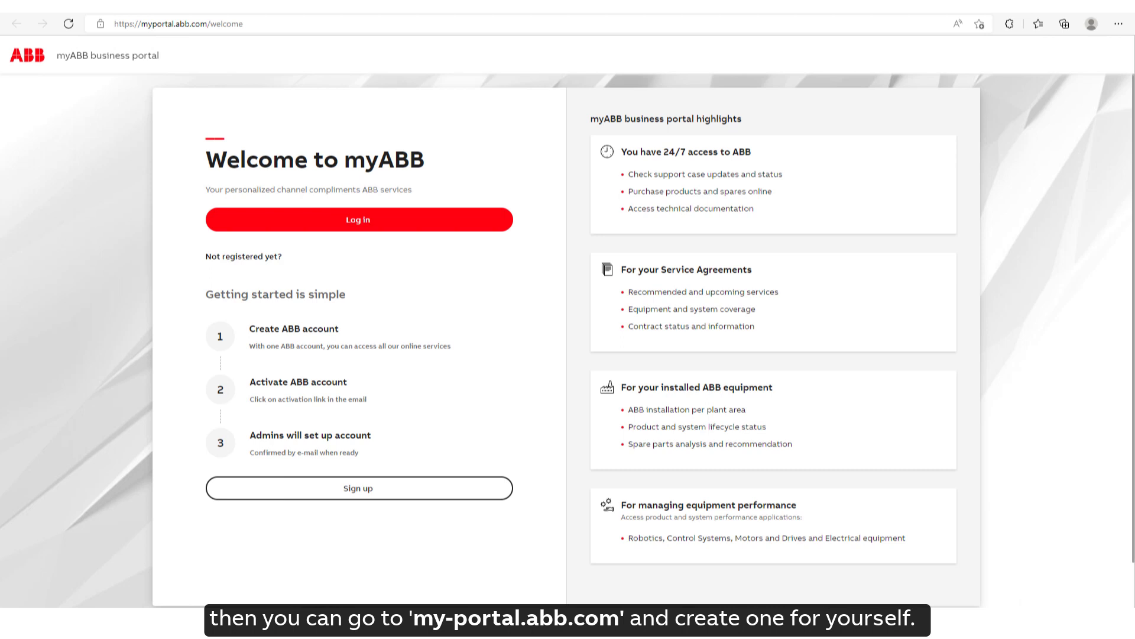
pyautogui.moveTo(437, 470)
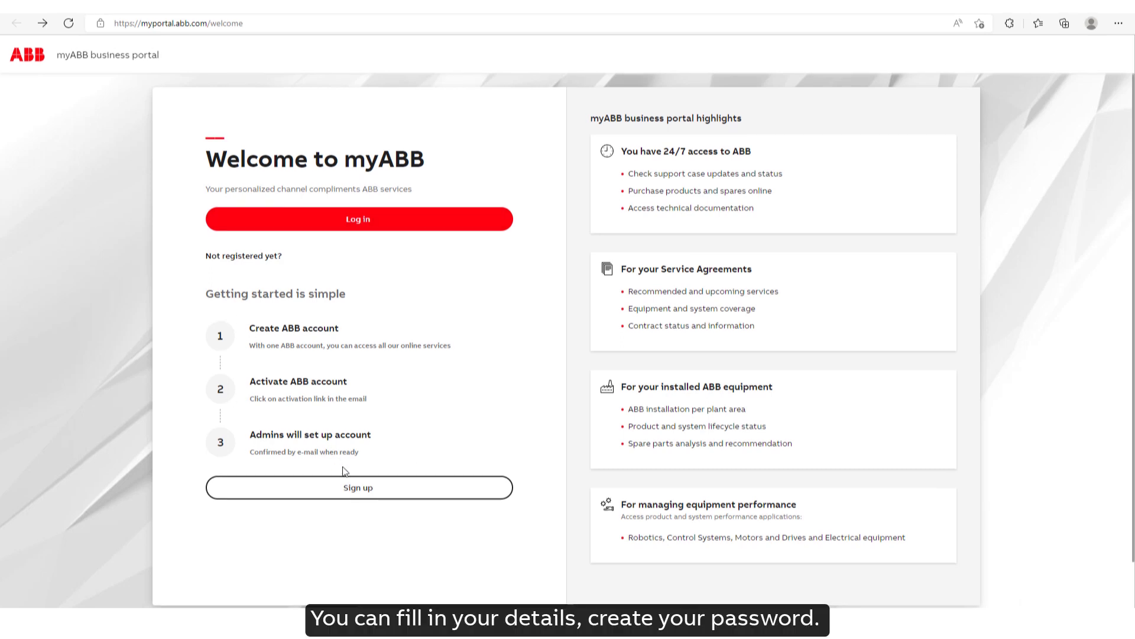
# Register a new ABB account through the myABB portal Sign up form
pyautogui.click(358, 487)
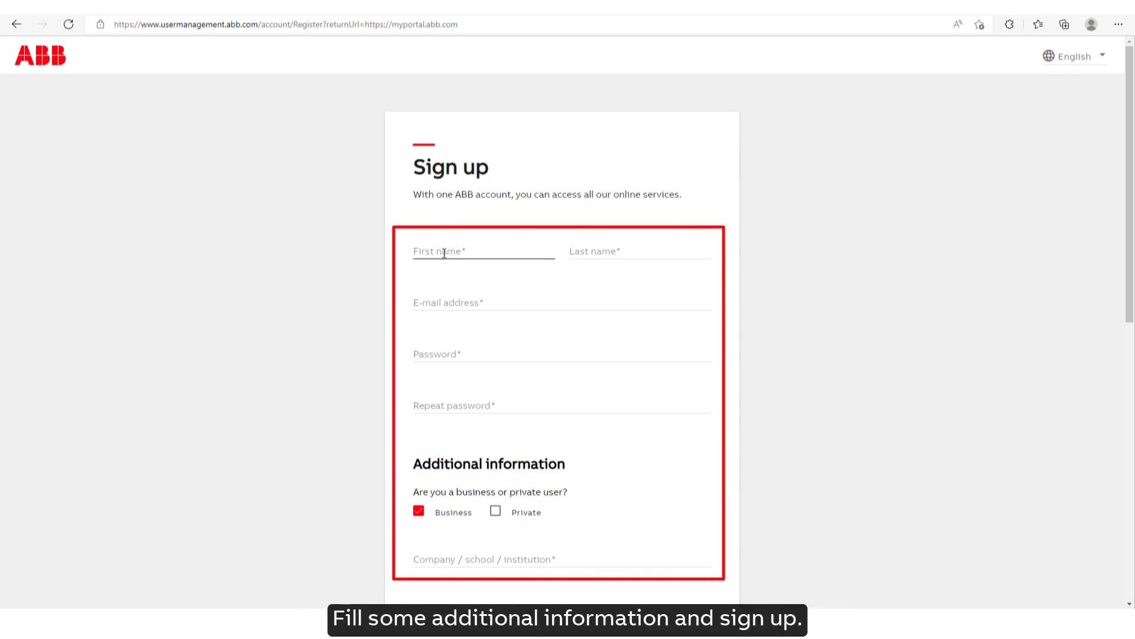
pyautogui.scroll(-3)
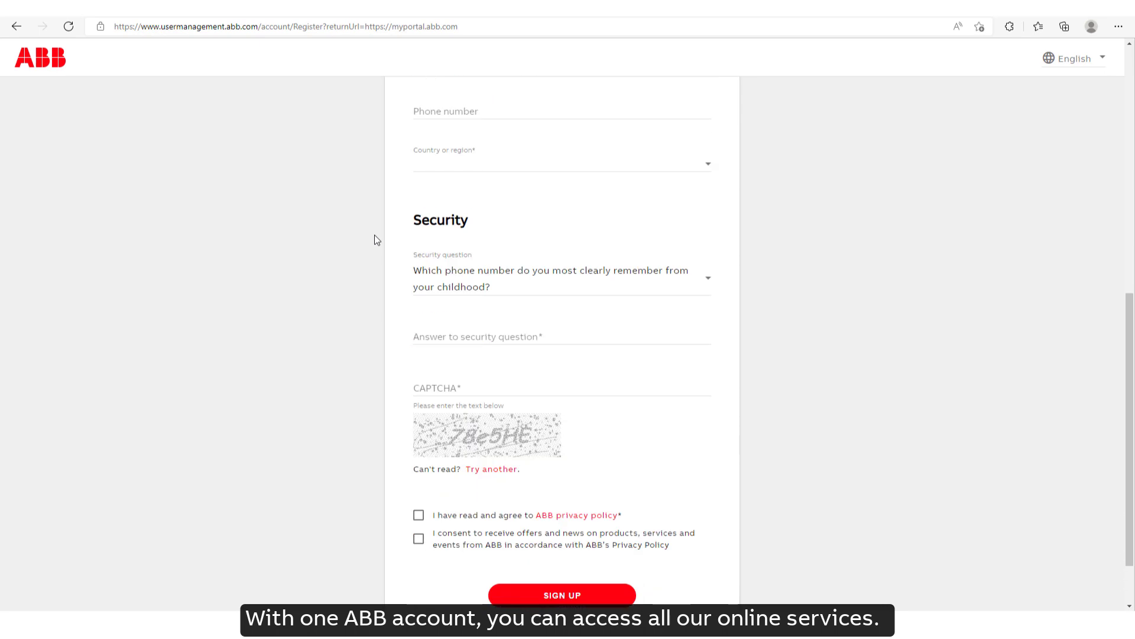
pyautogui.click(561, 595)
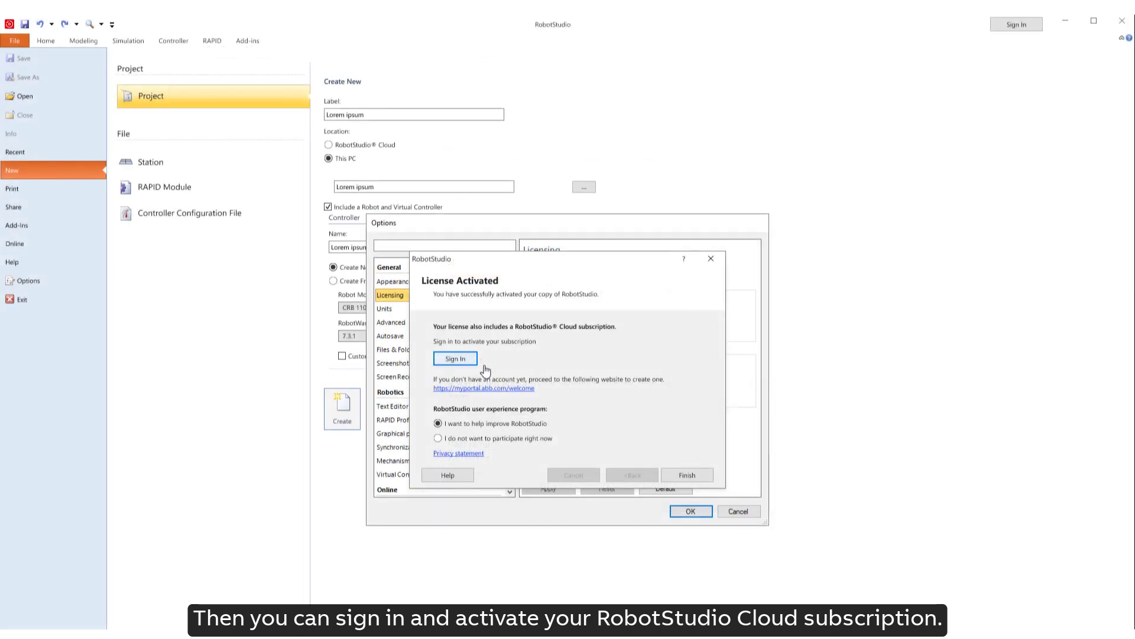
# Sign in with the ABB account and activate the Cloud subscription to status Activated
pyautogui.click(454, 359)
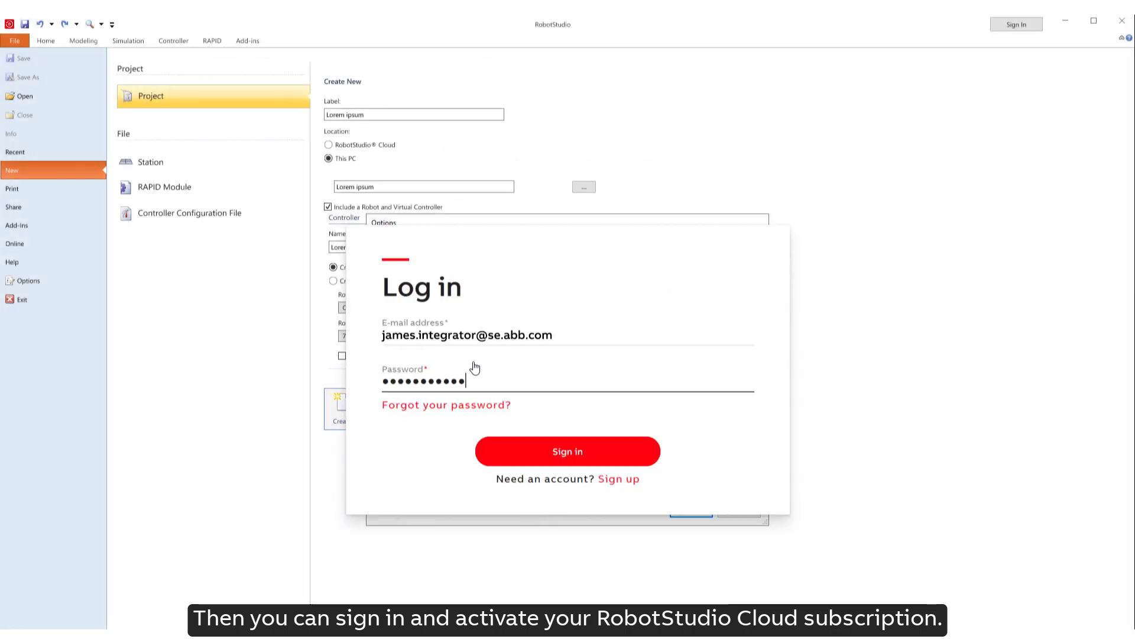
pyautogui.click(567, 451)
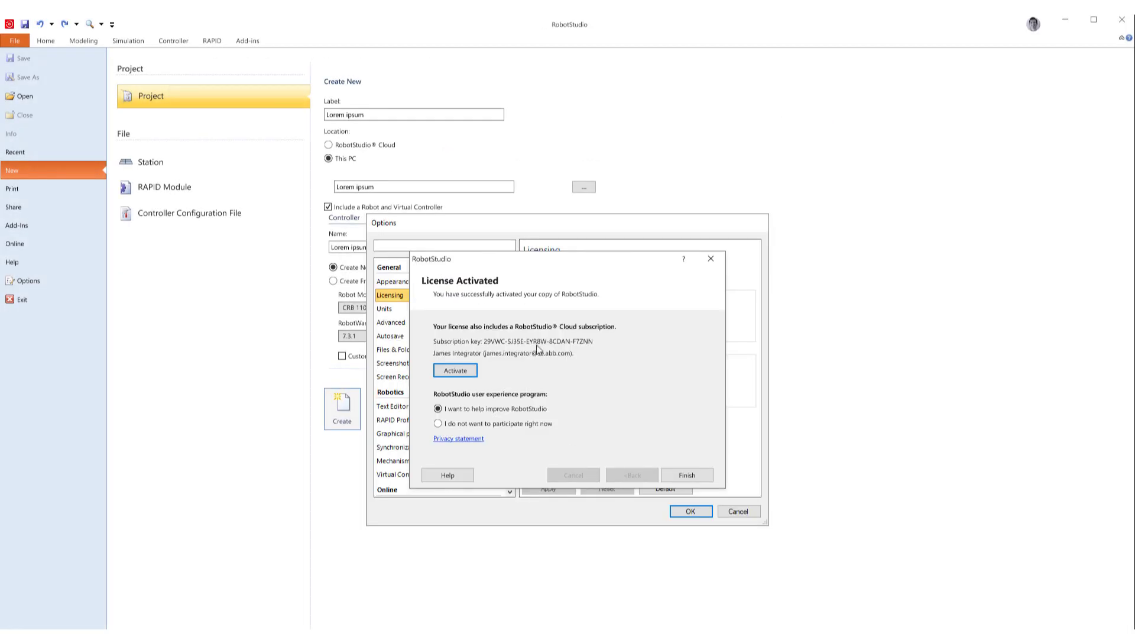
pyautogui.click(454, 370)
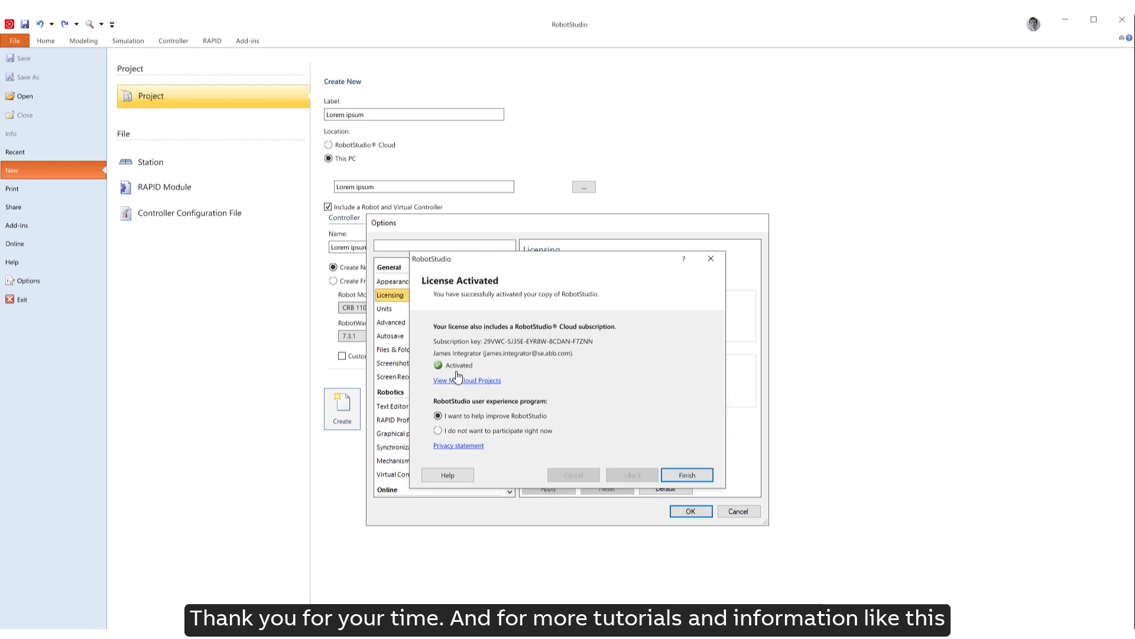